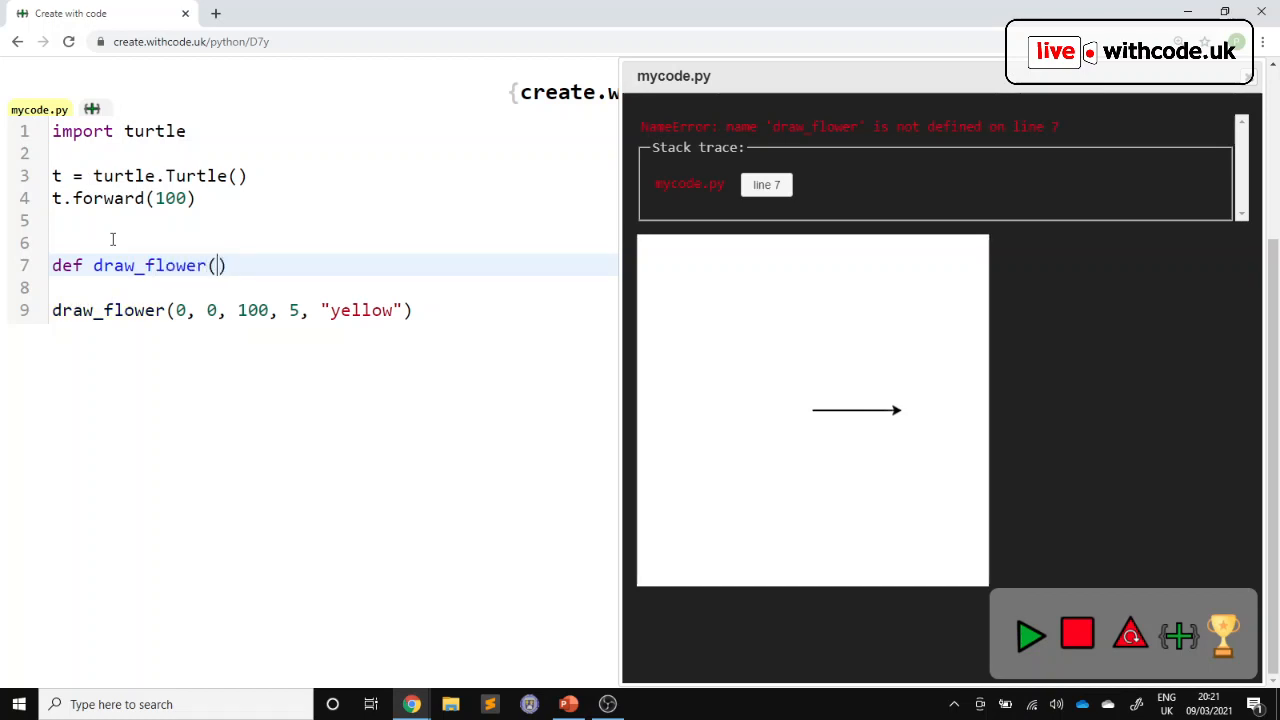
Type t.color(color) in draw_flower so the turtle uses the colour argument
text(.color(color))
text(t.right(360)
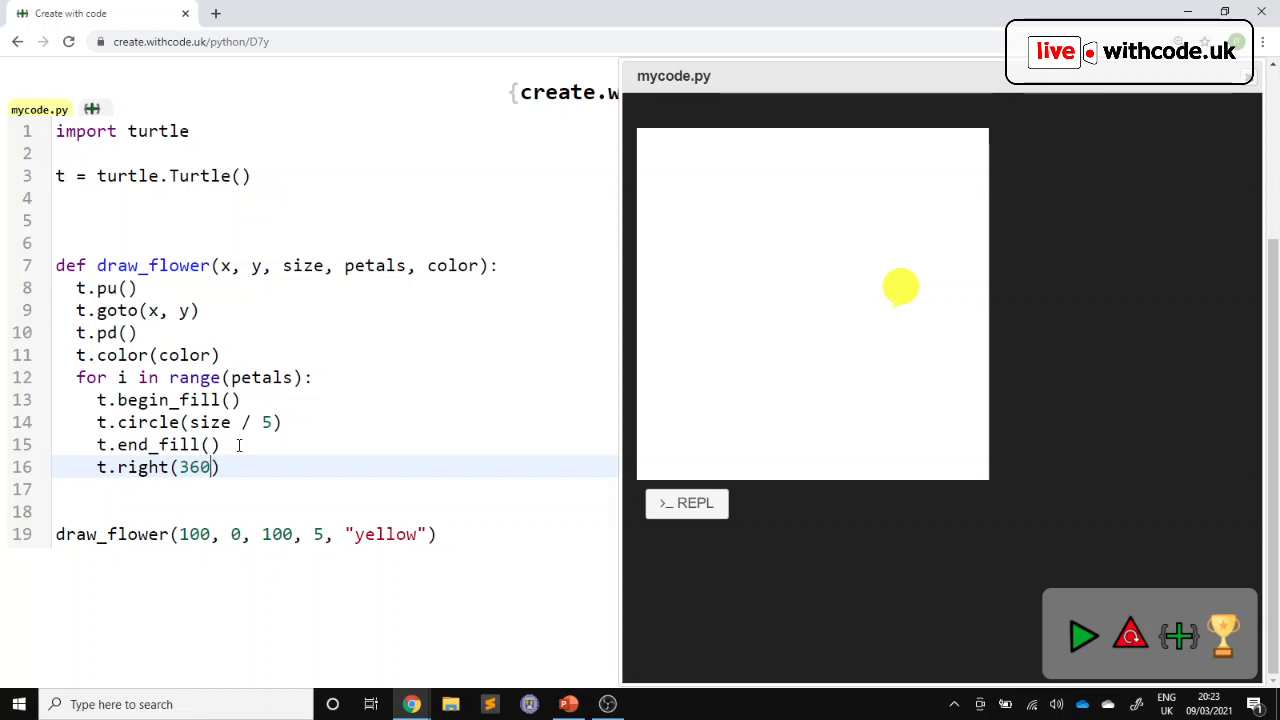
Finish the petal turn as right(360 / petals) inside the petal loop
text(/ petals)
text(for i in range(fl)
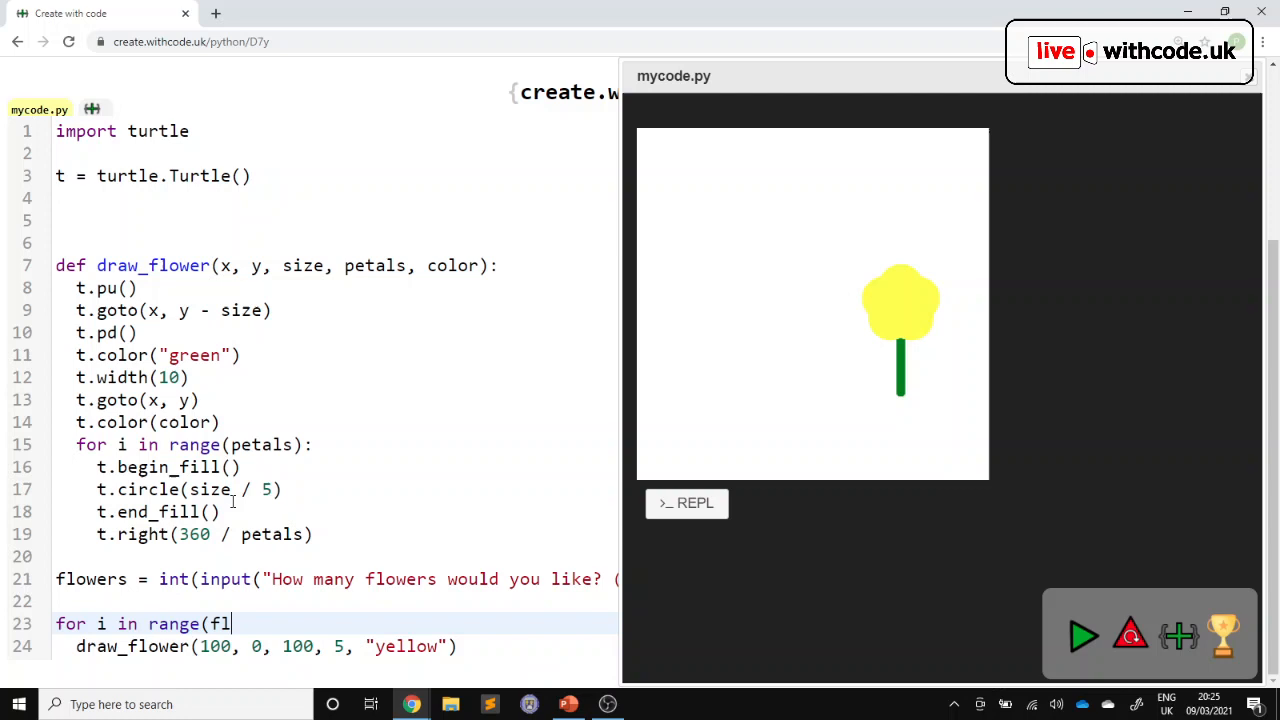
Click the toolbar control beside Run while building the flower-count repeat loop
click(1083, 637)
text(size = random.randint(7)
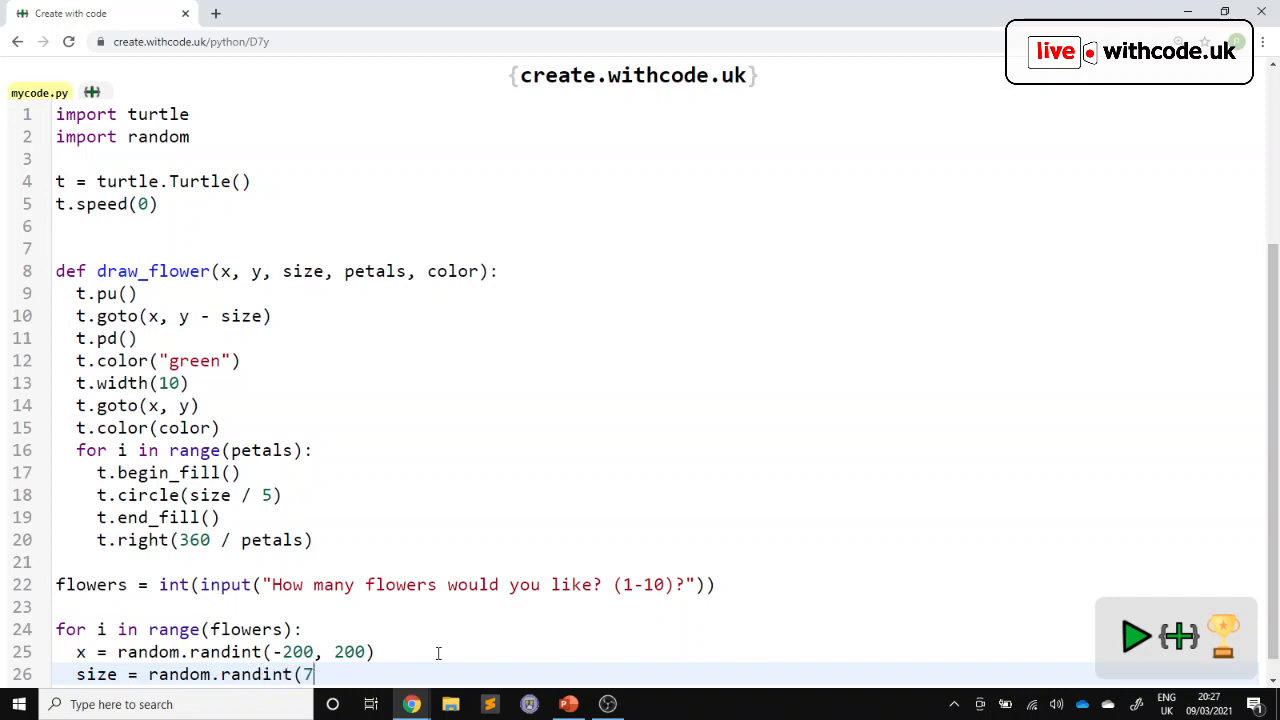
Run the program with random x positions and random flower sizes
click(1135, 637)
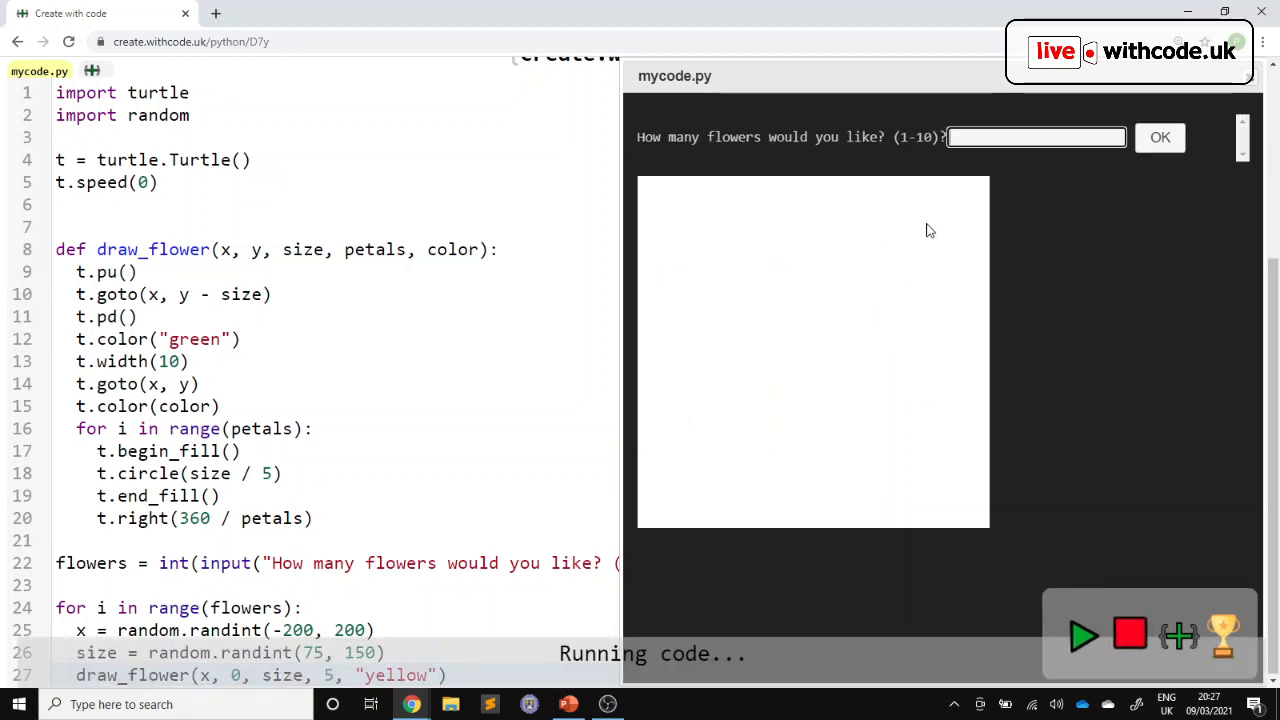
Answer the flower-count prompt with the word 'twenty'
text(twenty)
text(flowers = 0)
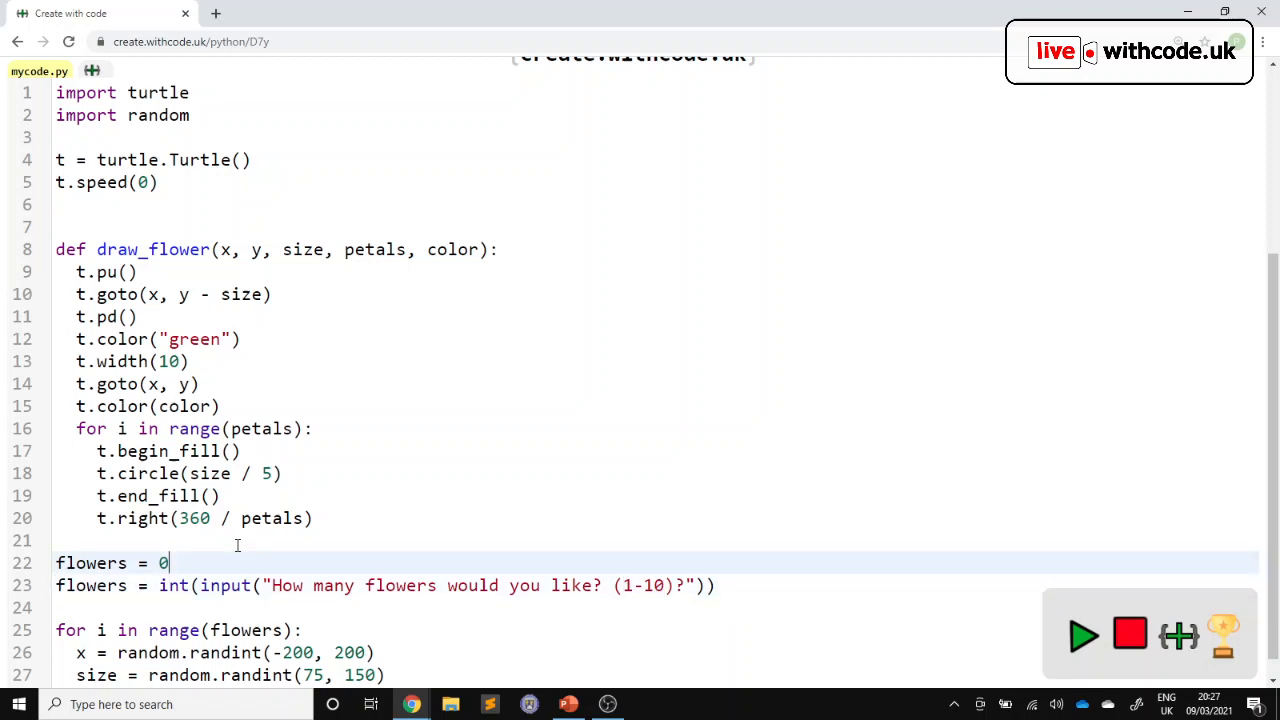
Type the validation loop header 'while flowers < 1 or flowers > 10:'
text(while flowers < 1 or flowers > 10:)
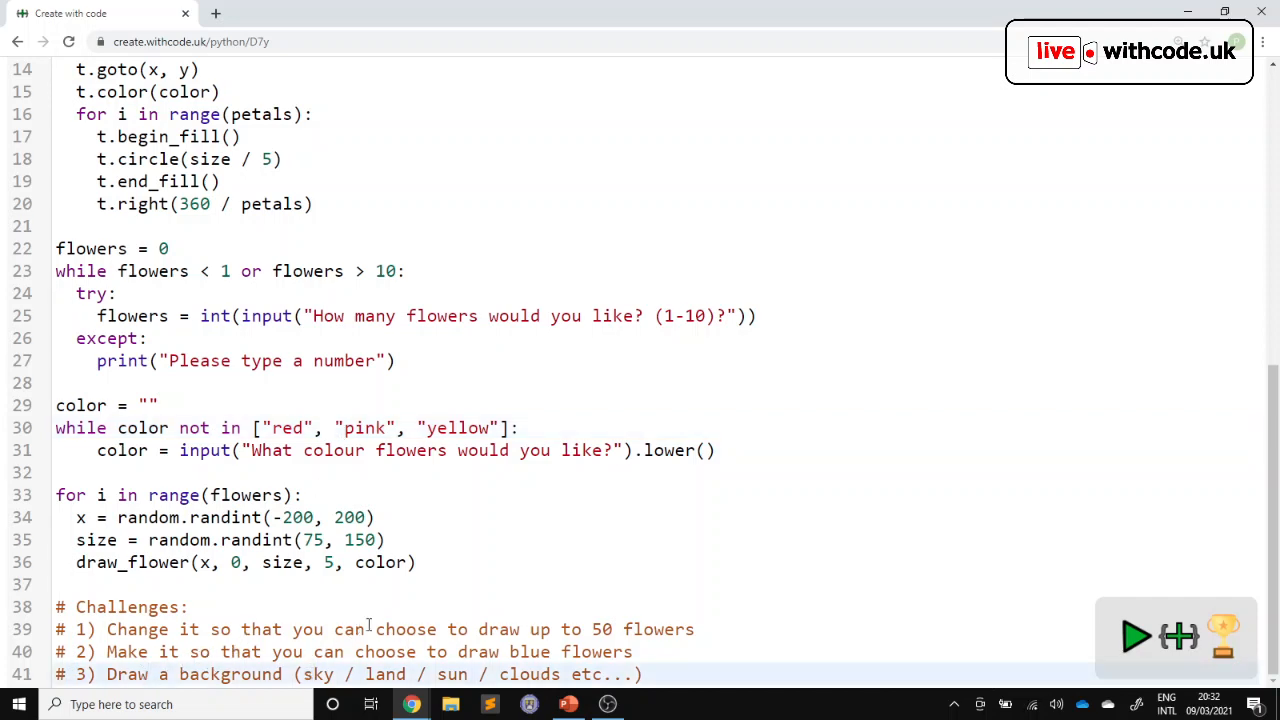
Run the completed flower script after adding the challenge comments
click(1136, 637)
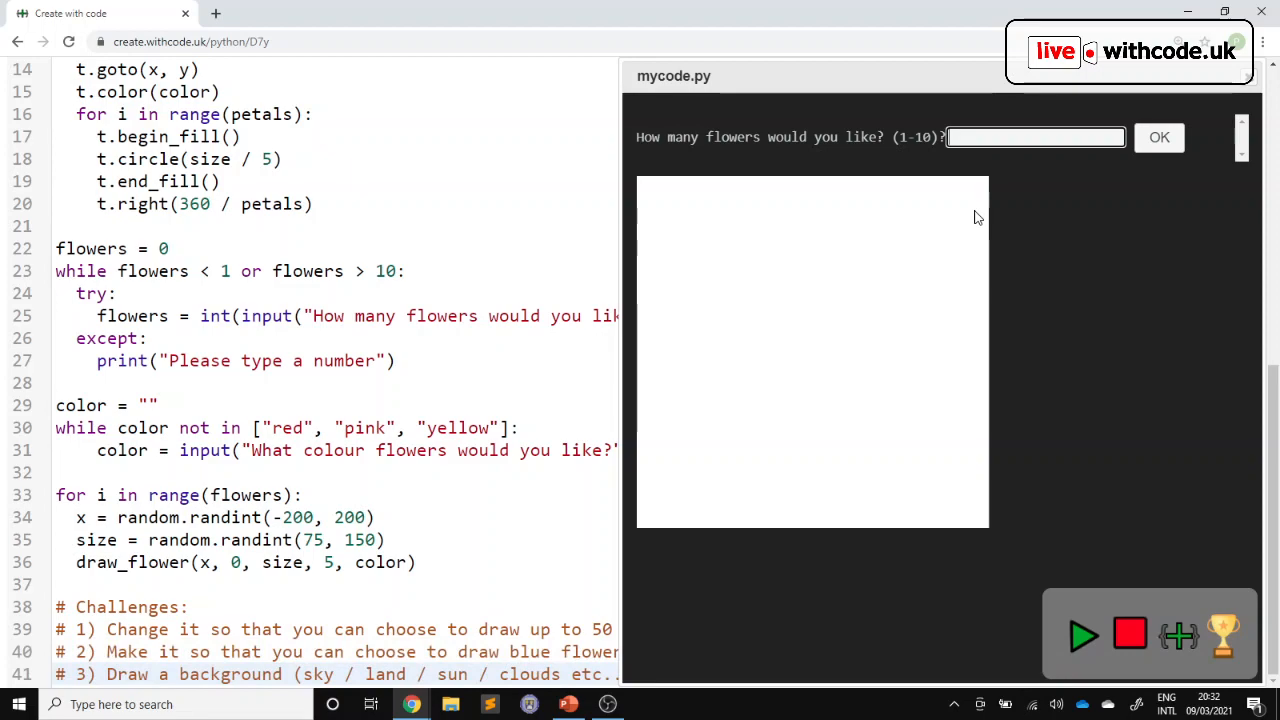